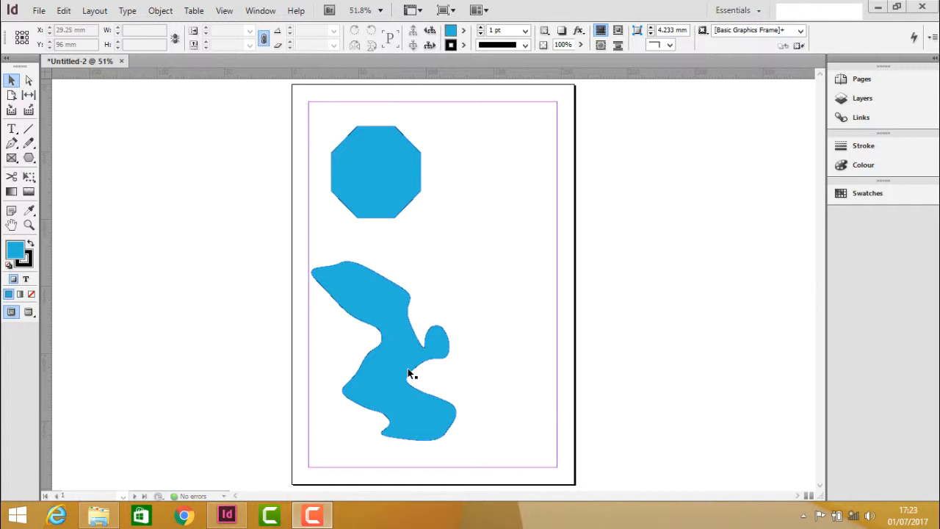
Step: Select the blue freeform shape and nudge it slightly to the right
click(397, 353)
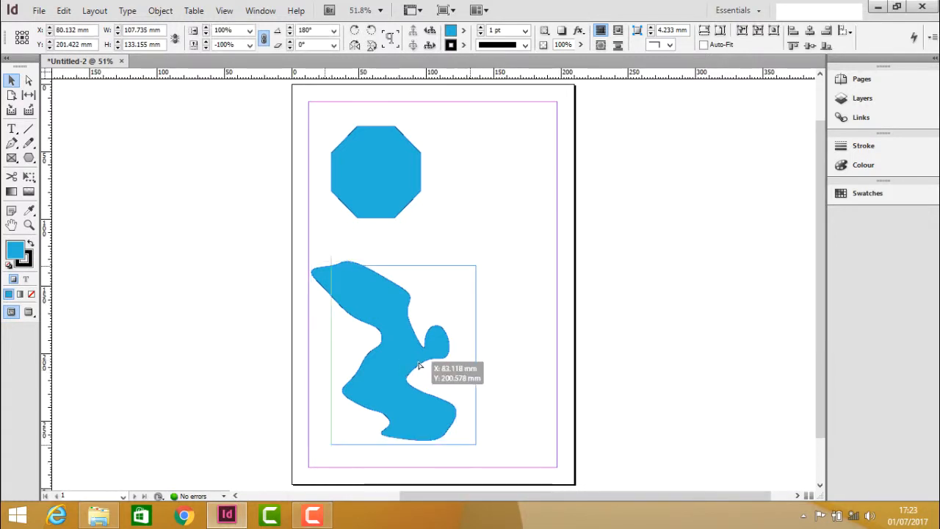
drag(396, 353, 414, 350)
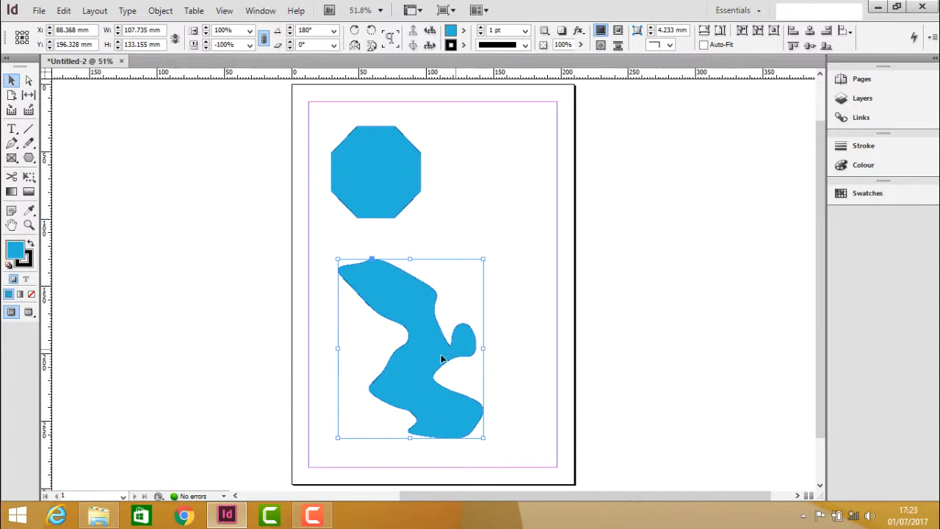
mouse_move(528, 42)
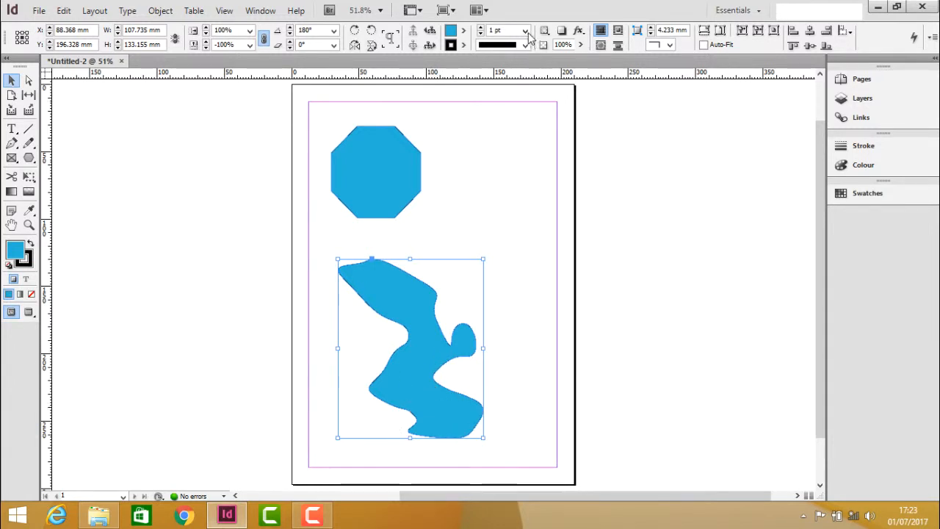
Step: Set the freeform shape's stroke weight to 7 pt
click(525, 30)
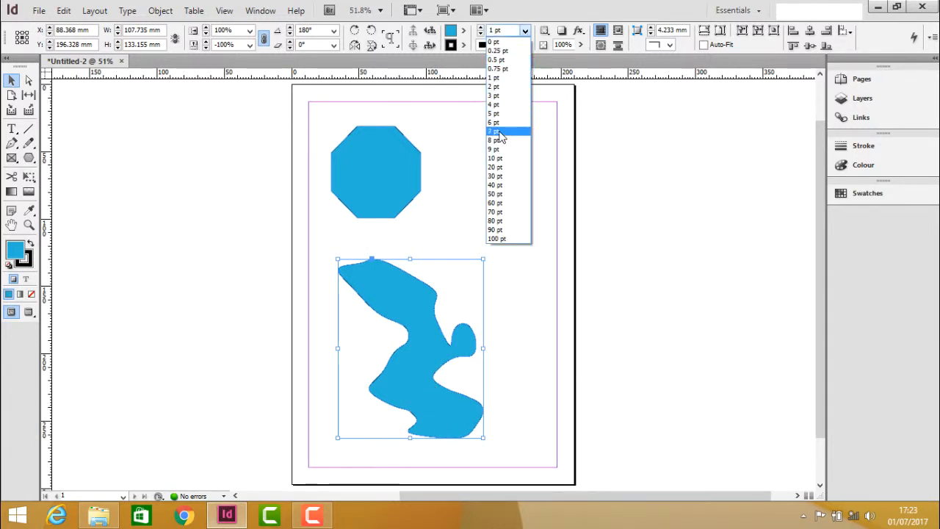
click(494, 131)
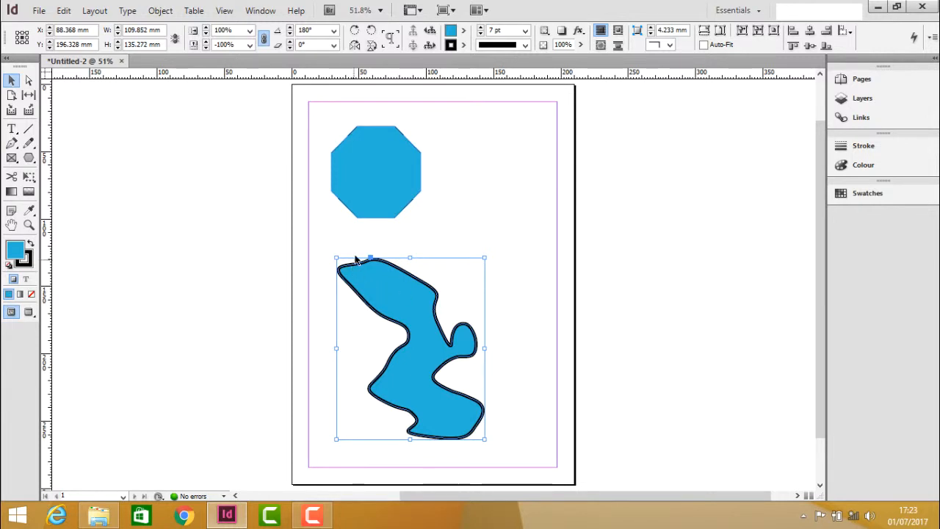
mouse_move(467, 432)
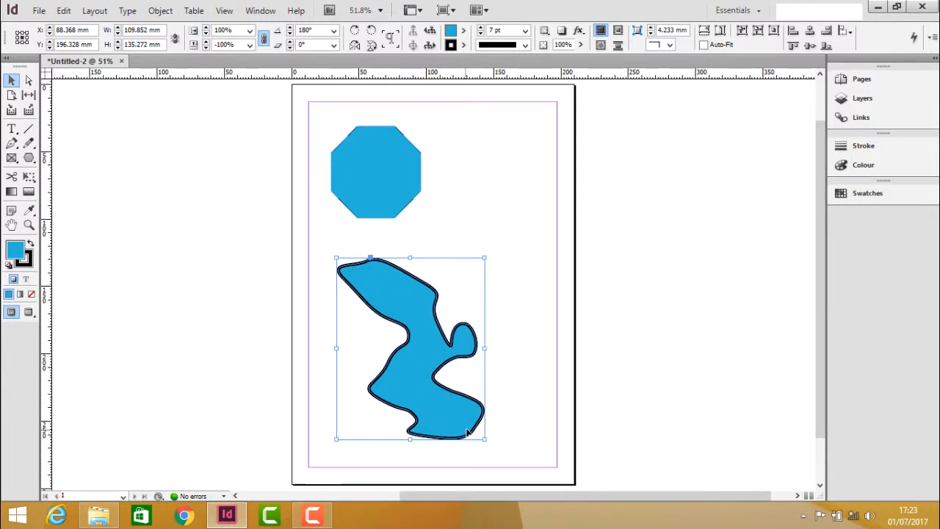
mouse_move(582, 250)
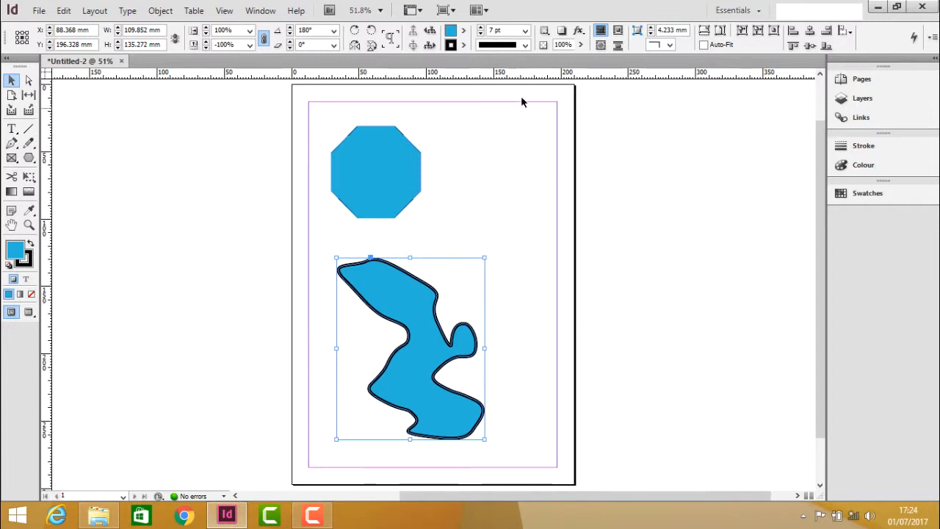
Step: Apply a Slant Hash stroke style to the shape's outline, then view the whole page
click(526, 44)
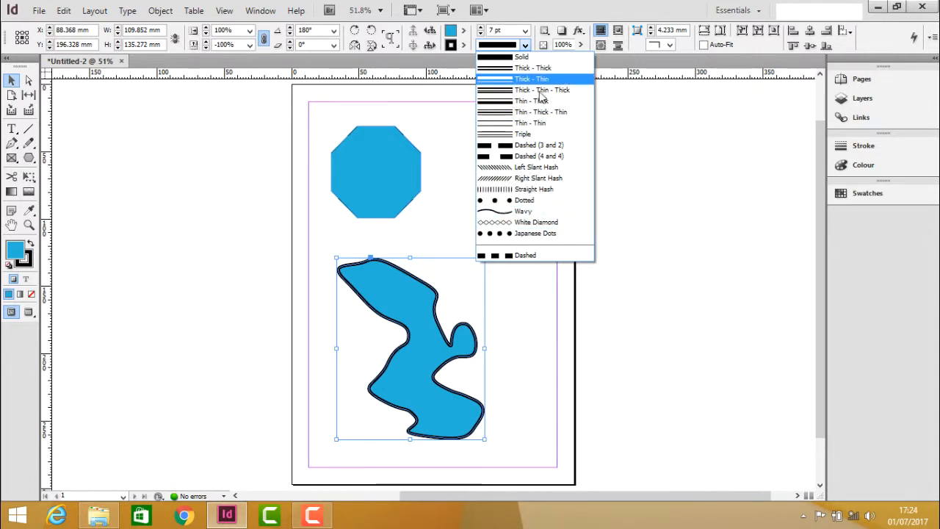
mouse_move(536, 167)
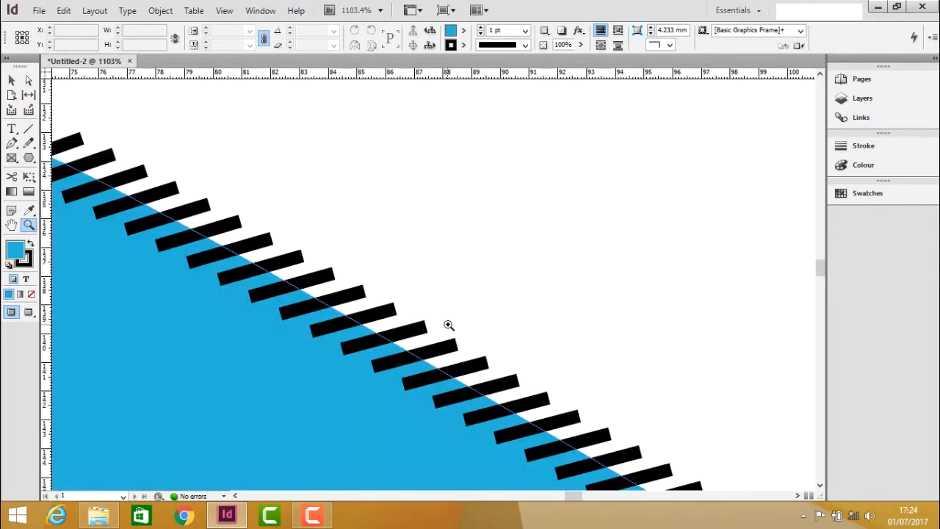
click(12, 80)
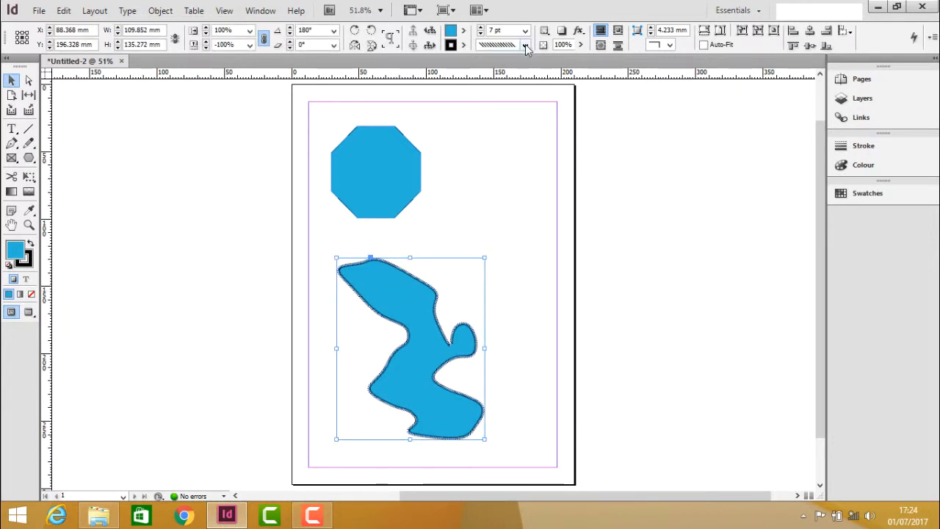
Step: Set the freeform shape's stroke type back to Solid
click(522, 46)
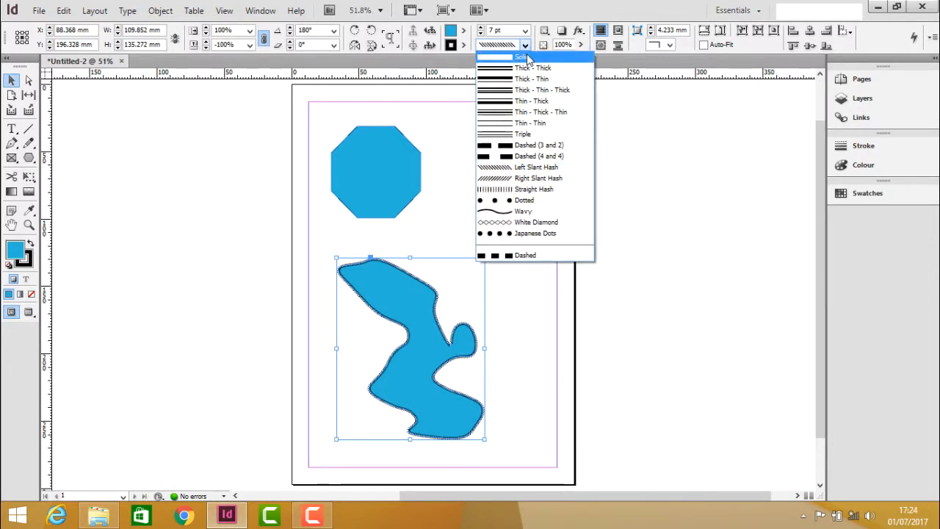
click(521, 57)
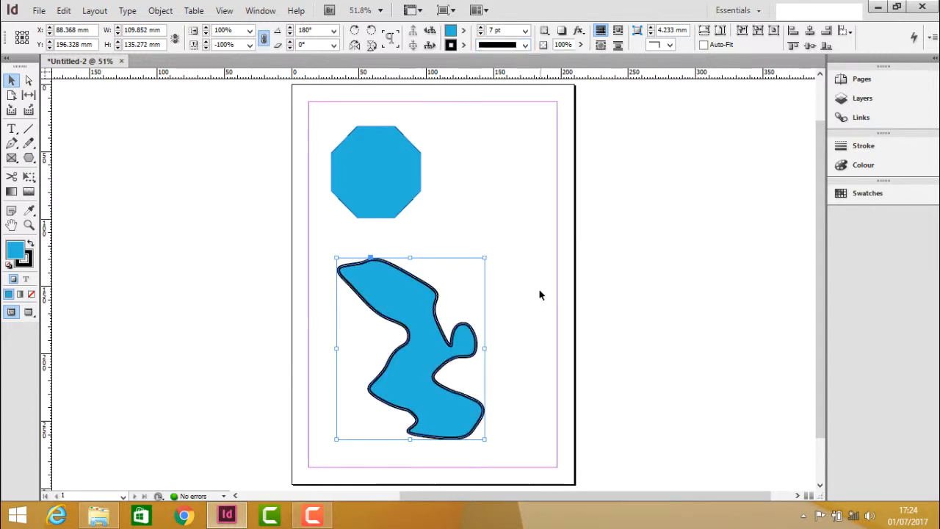
mouse_move(508, 192)
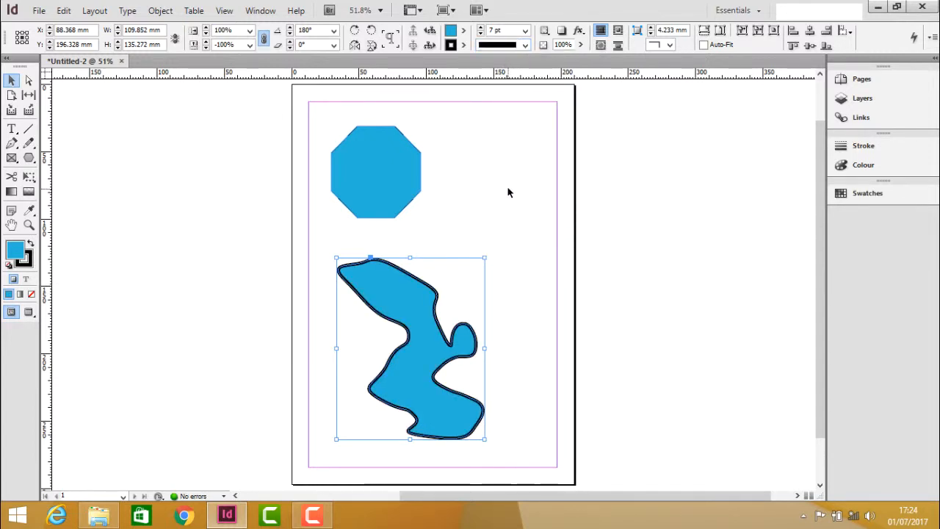
mouse_move(359, 247)
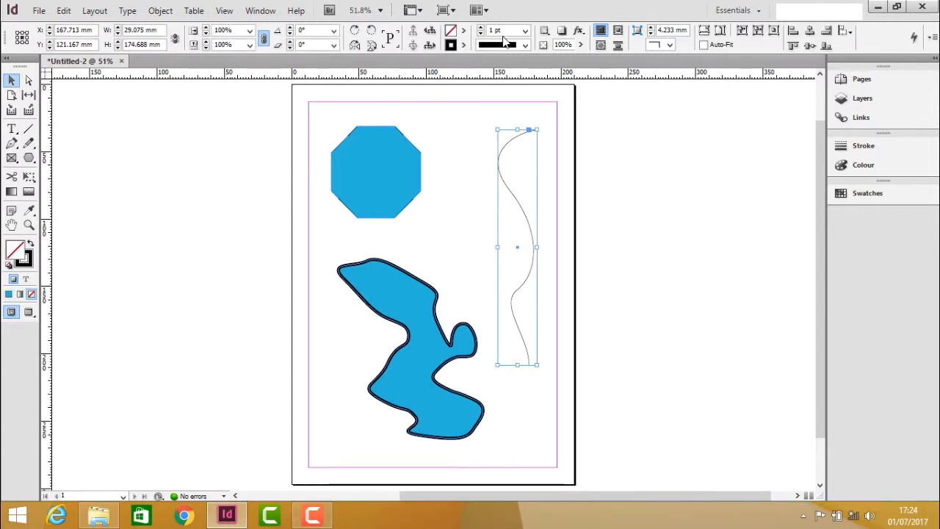
Step: Give the wavy path an 8 pt stroke with the Triple stroke type
click(524, 29)
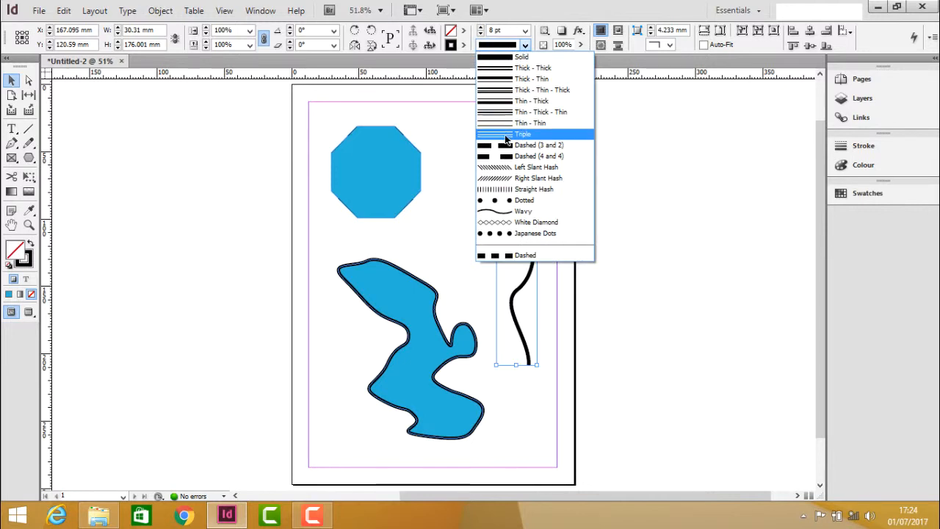
click(522, 133)
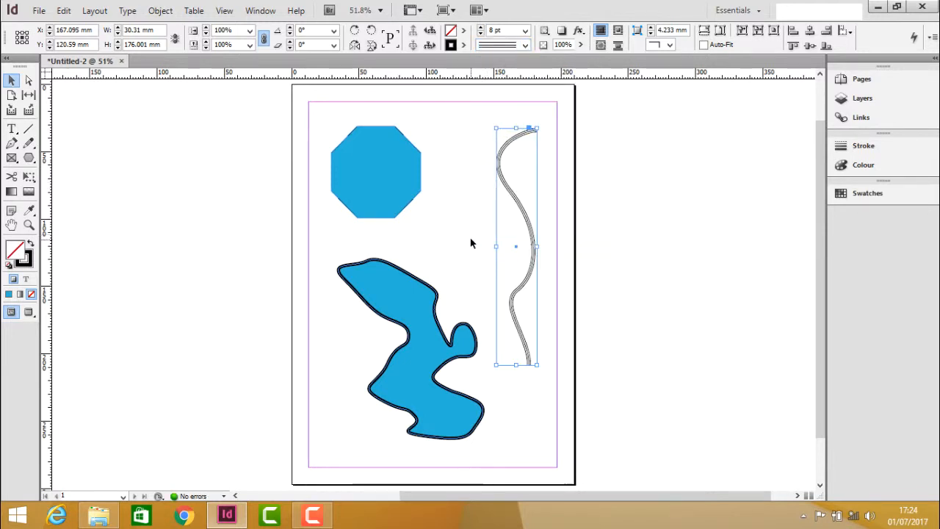